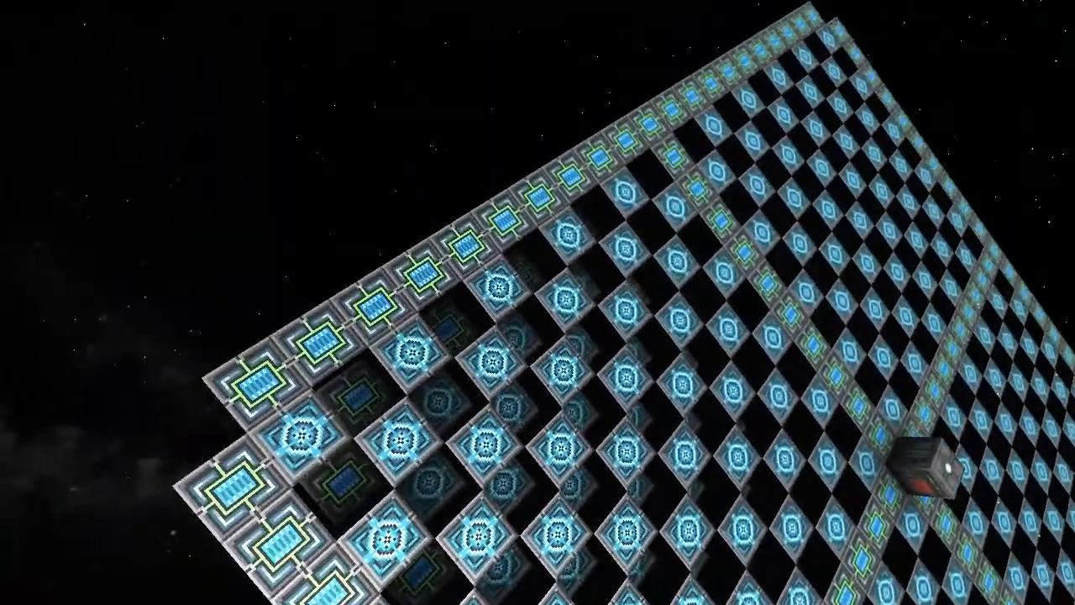
mouse_move(538, 302)
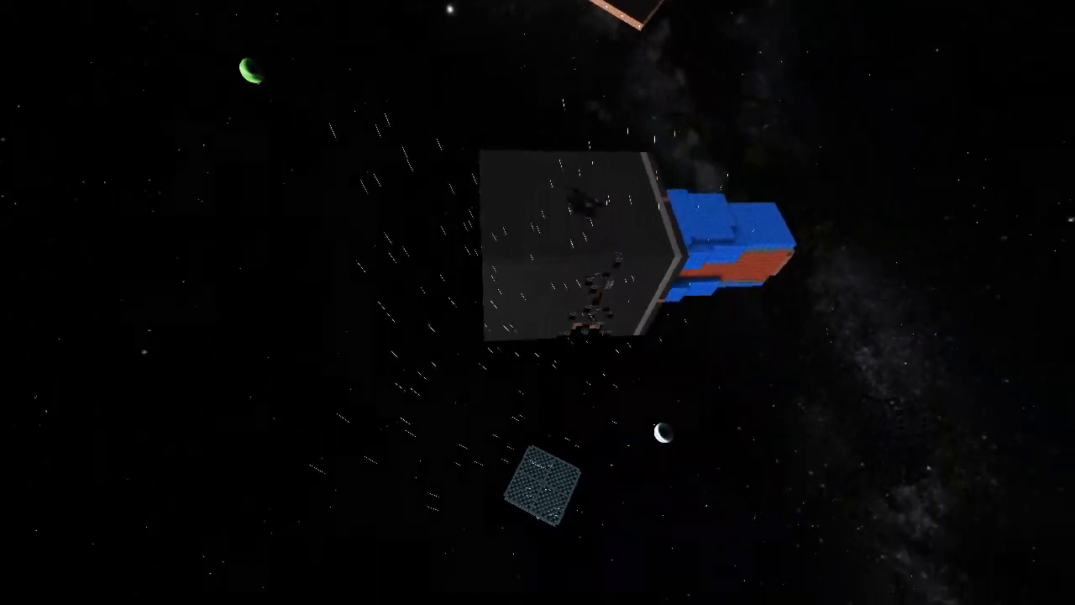
mouse_move(538, 302)
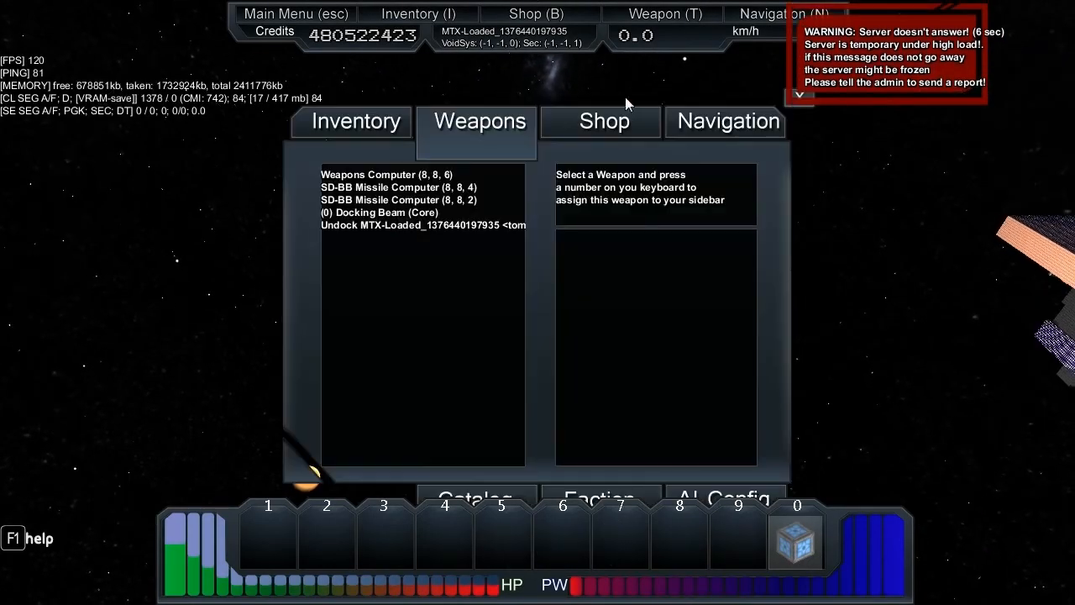
Select the weapons computer, then the SD-BB Missile Computer at (8, 8, 2), for slot 2.
click(386, 174)
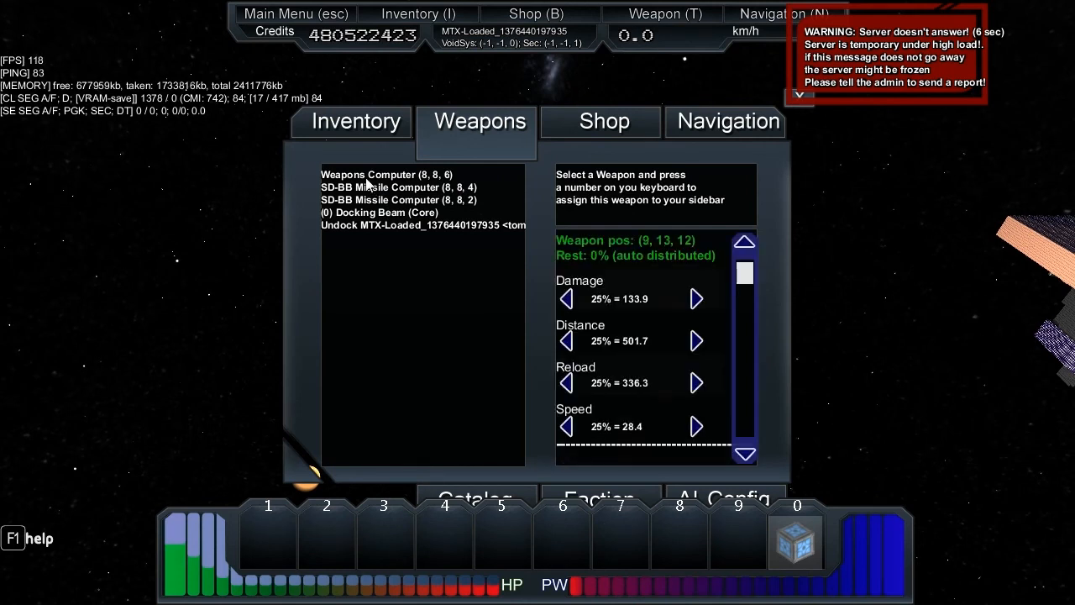
click(386, 173)
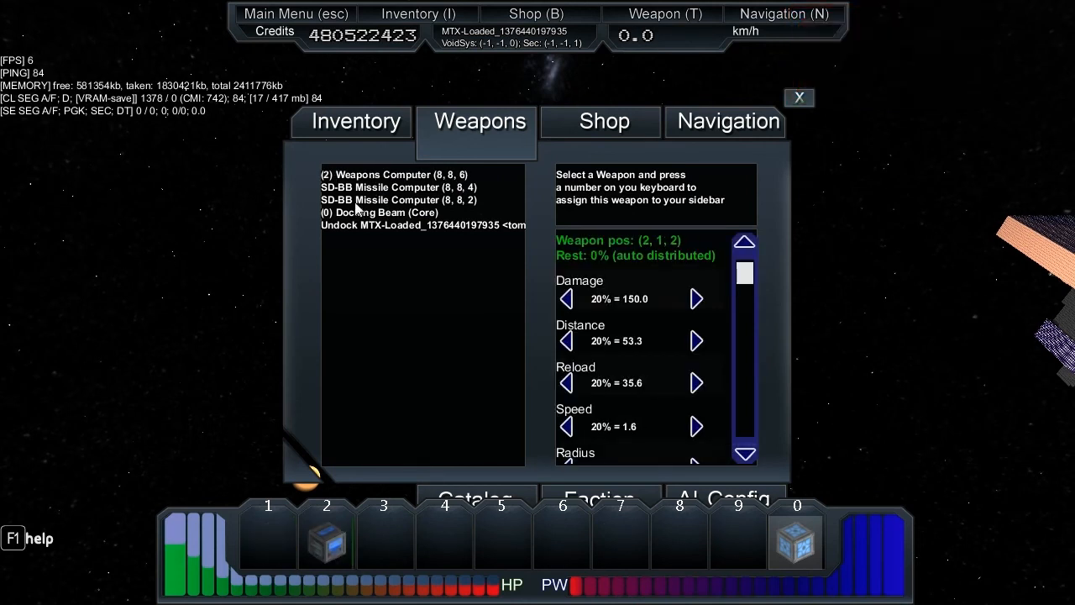